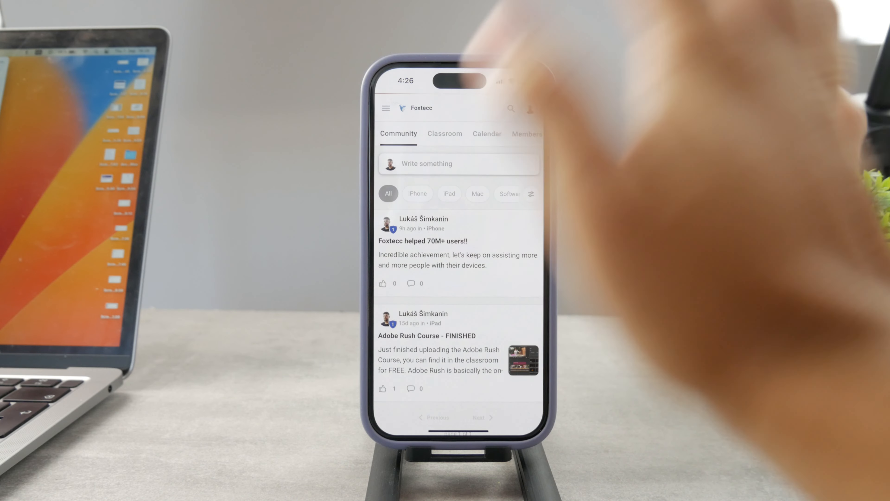
# - Switch to the Foxtecc Classroom view and scroll through its course list
pyautogui.click(445, 134)
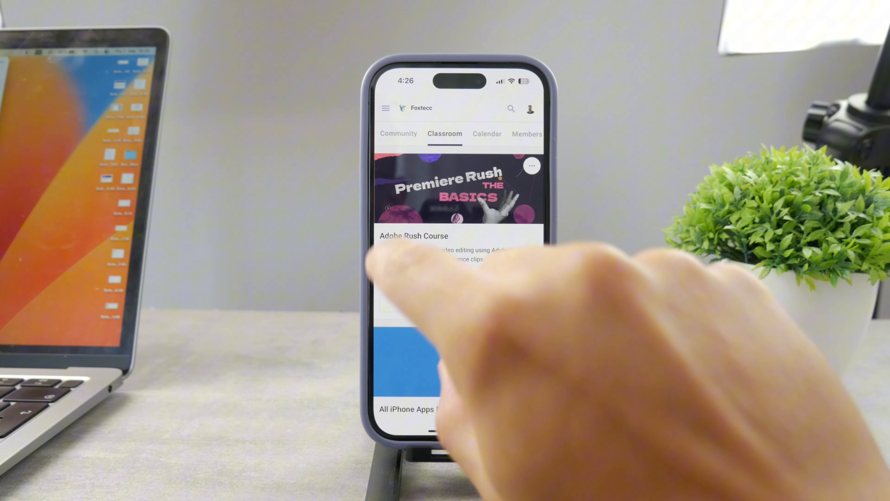
pyautogui.scroll(3)
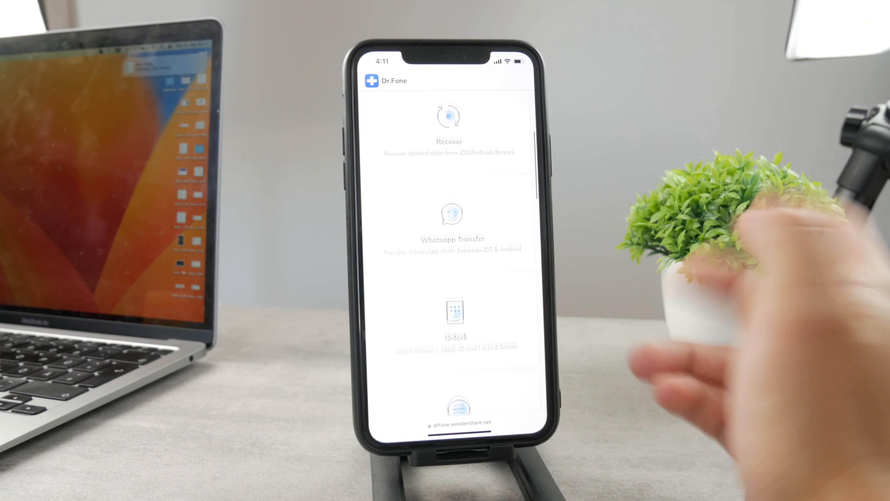
# - Scroll the Dr.Fone feature list down to the Unlock, Transfer and Repair tools
pyautogui.scroll(3)
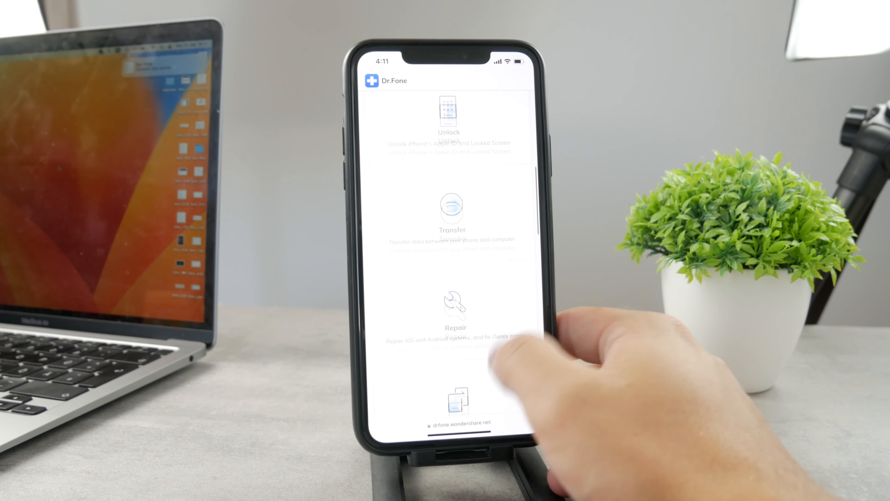
pyautogui.scroll(3)
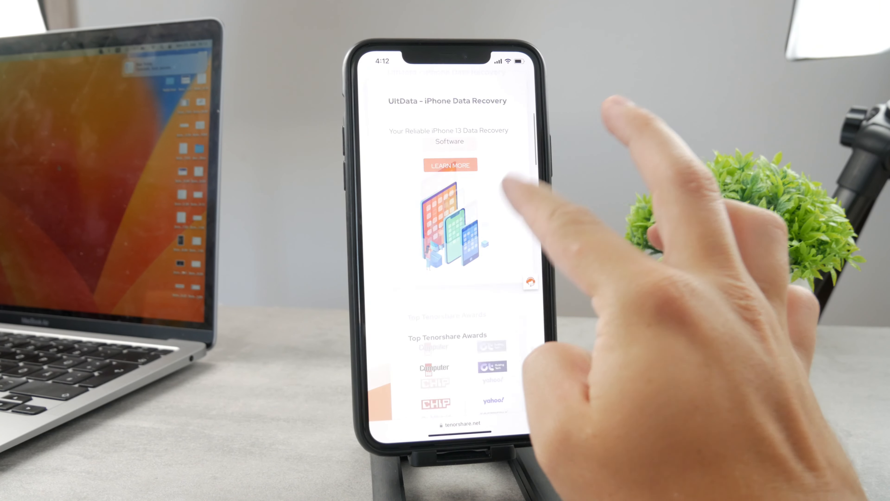
# - Scroll past the UltData banner to the awards and 5-Star Data Recovery Software section
pyautogui.scroll(3)
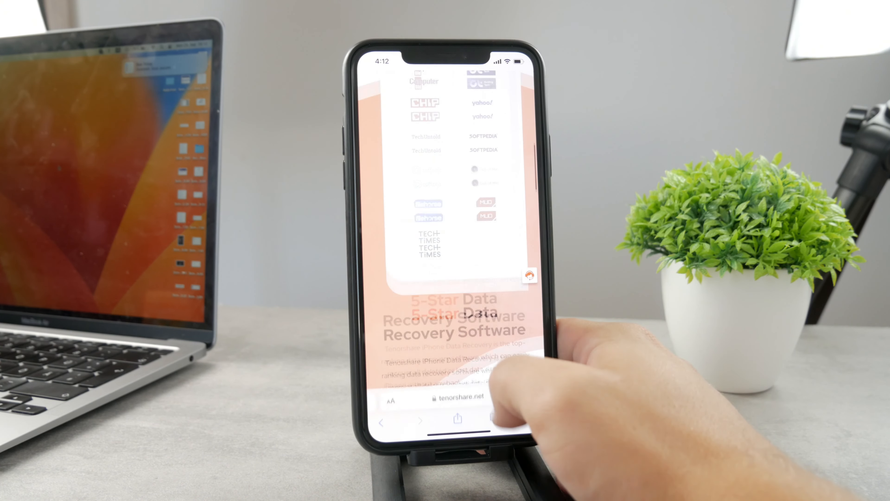